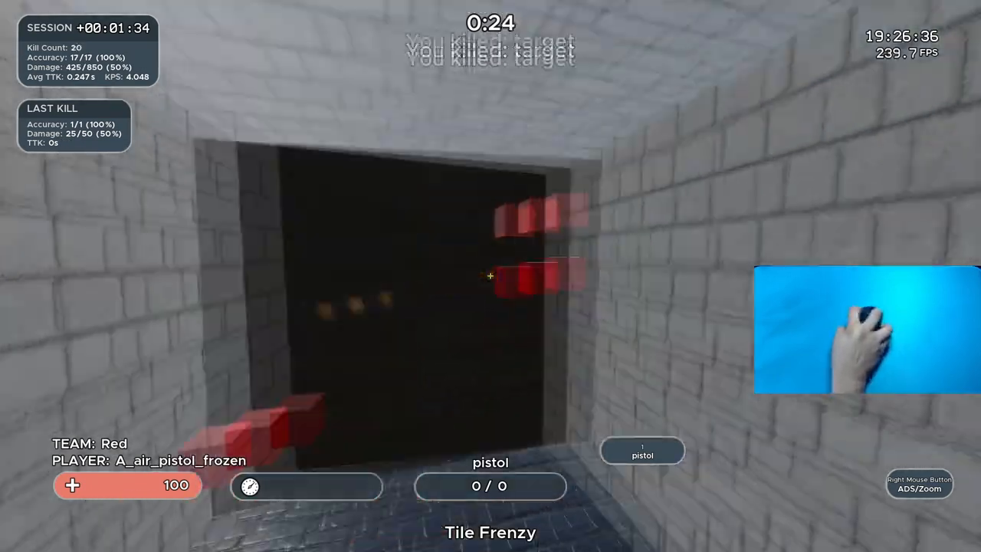
Shoot red cubes one after another, raising kills from 20 to 85 at roughly 95% accuracy
left_click(490, 276)
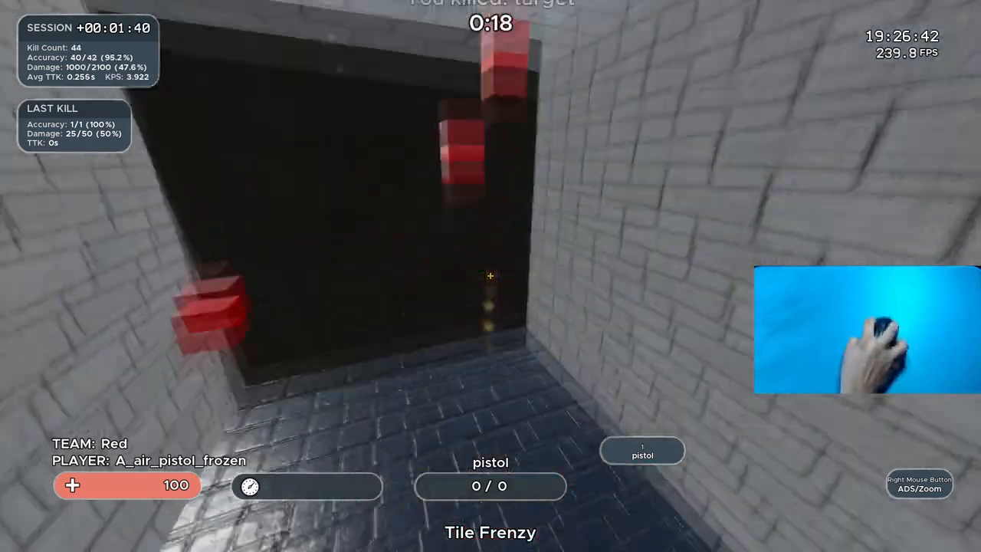
left_click(490, 279)
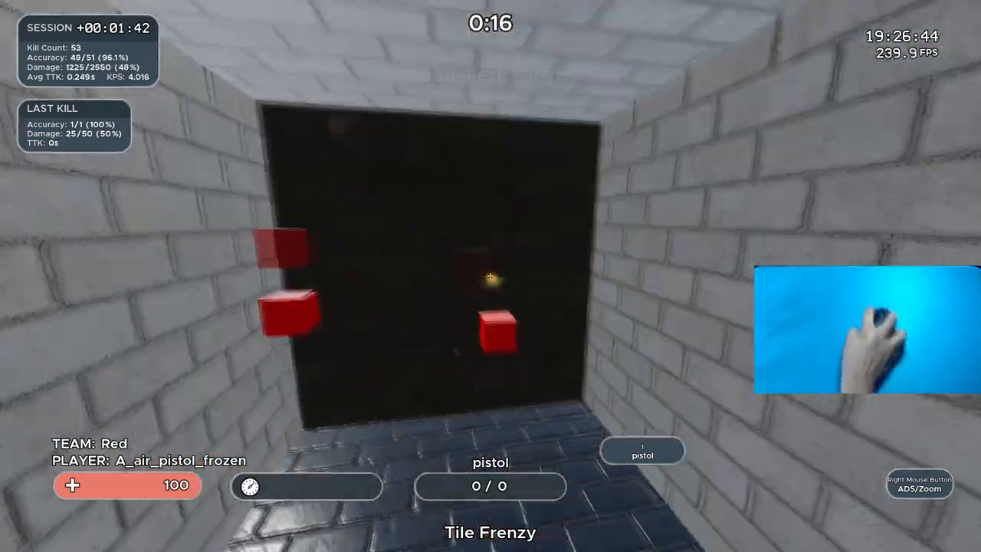
left_click(490, 279)
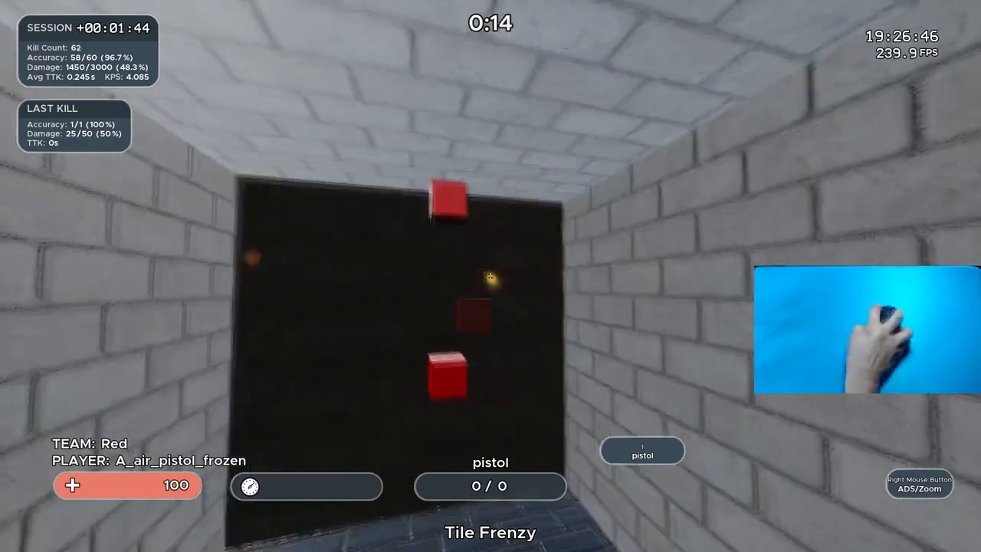
left_click(490, 276)
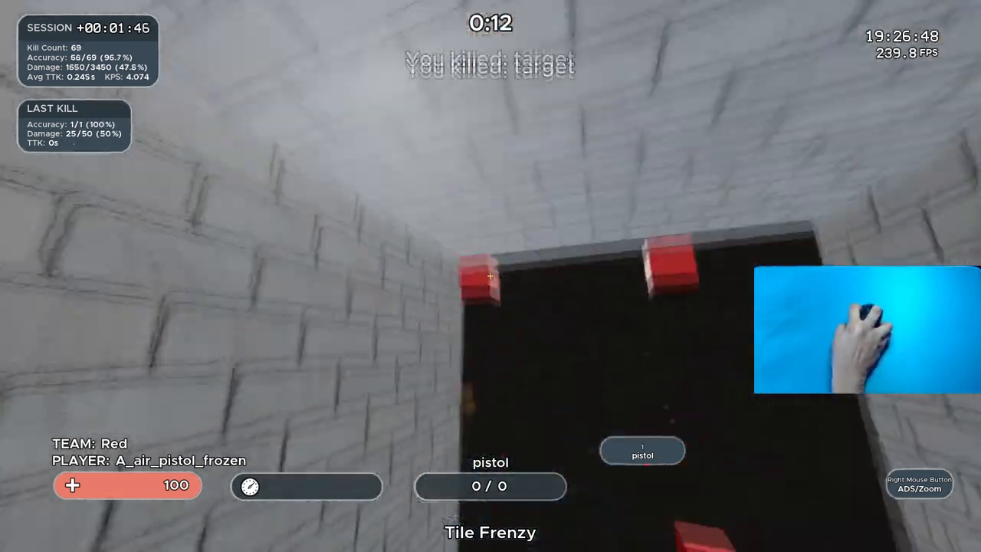
left_click(488, 276)
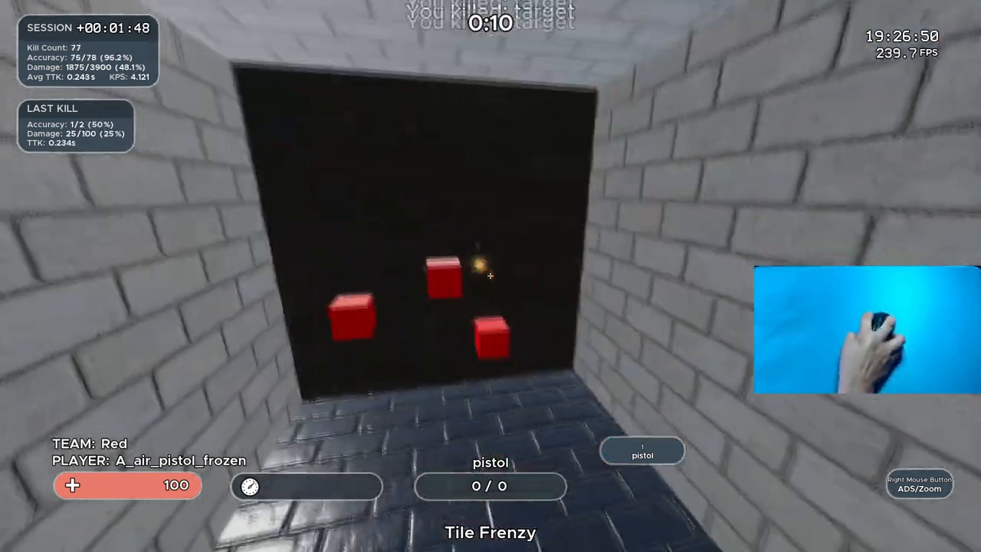
left_click(491, 278)
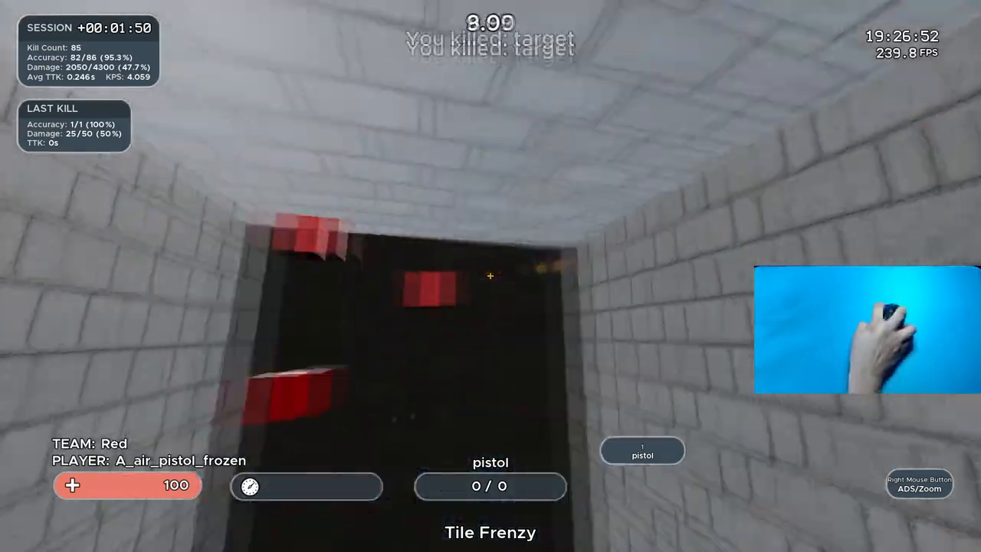